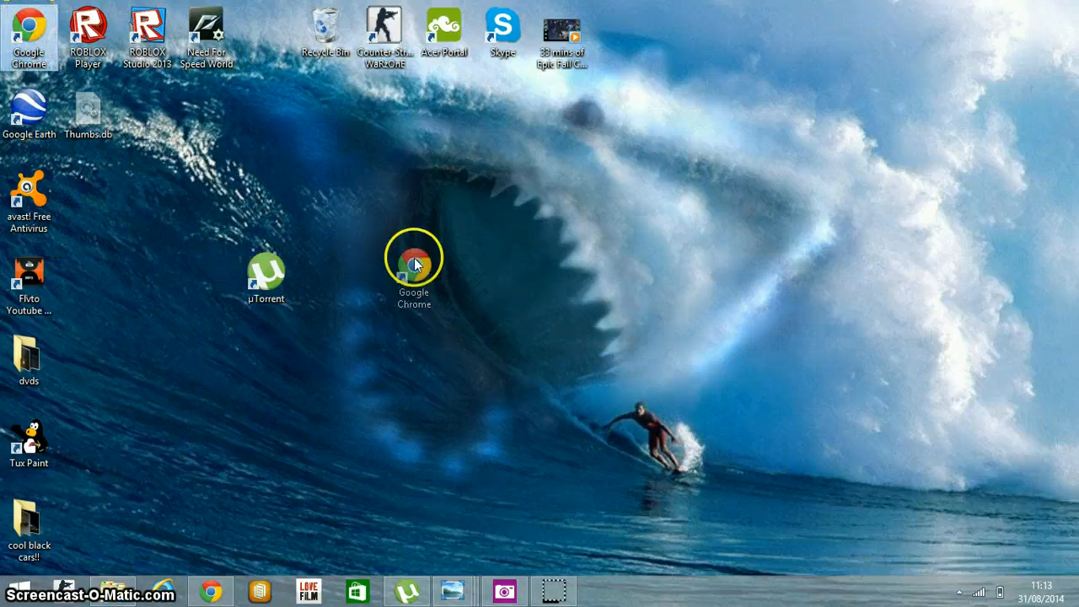
# Step: Move the Google Chrome shortcut to the top-left and the µTorrent shortcut into the top row
pyautogui.moveTo(413, 256); pyautogui.dragTo(324, 283)
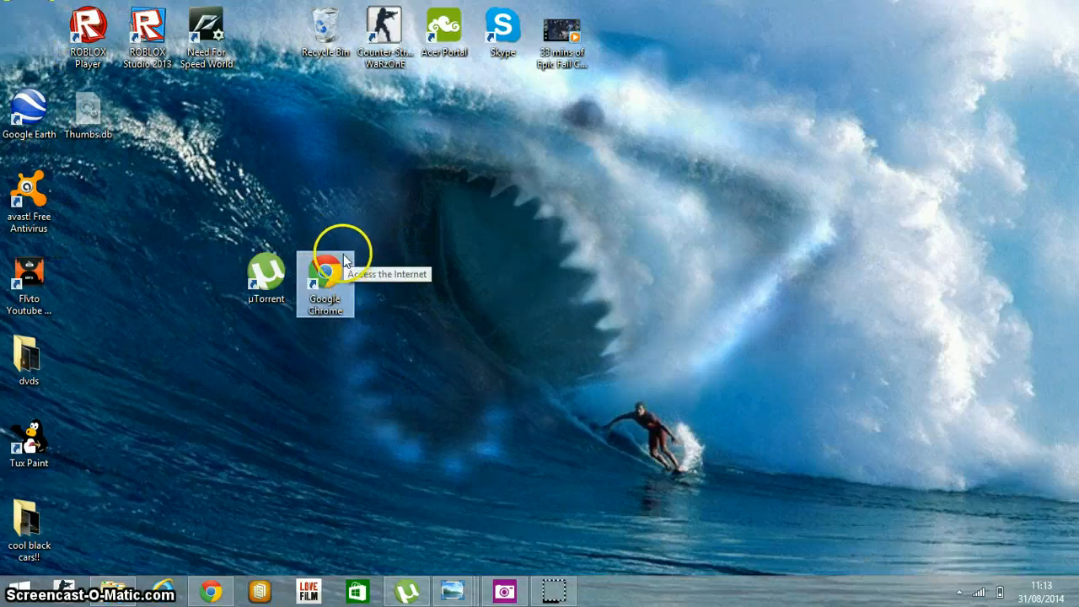
pyautogui.moveTo(324, 270); pyautogui.dragTo(30, 37)
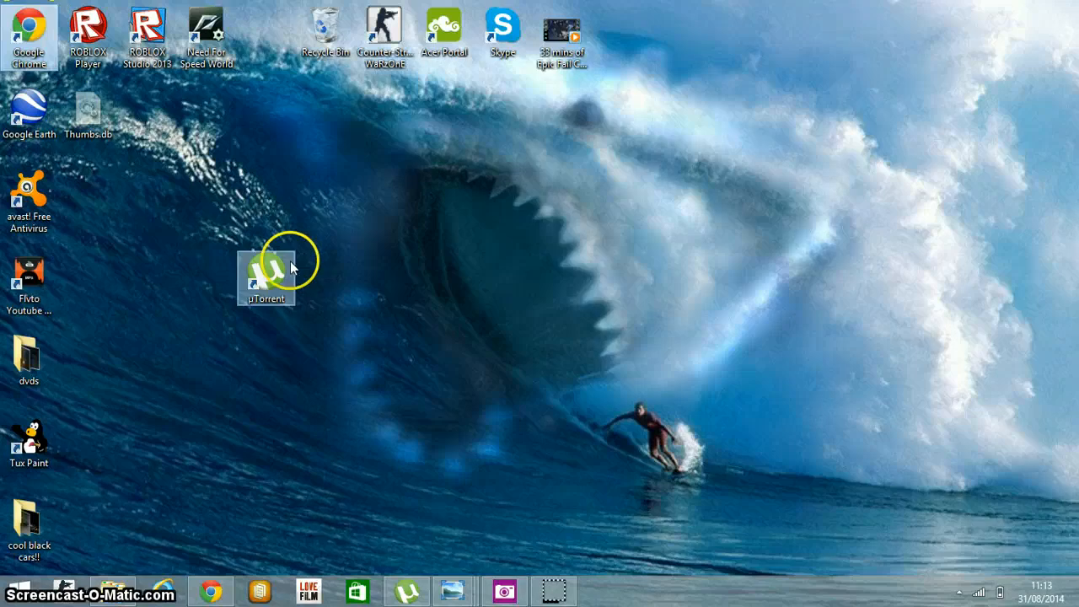
pyautogui.moveTo(267, 278); pyautogui.dragTo(266, 30)
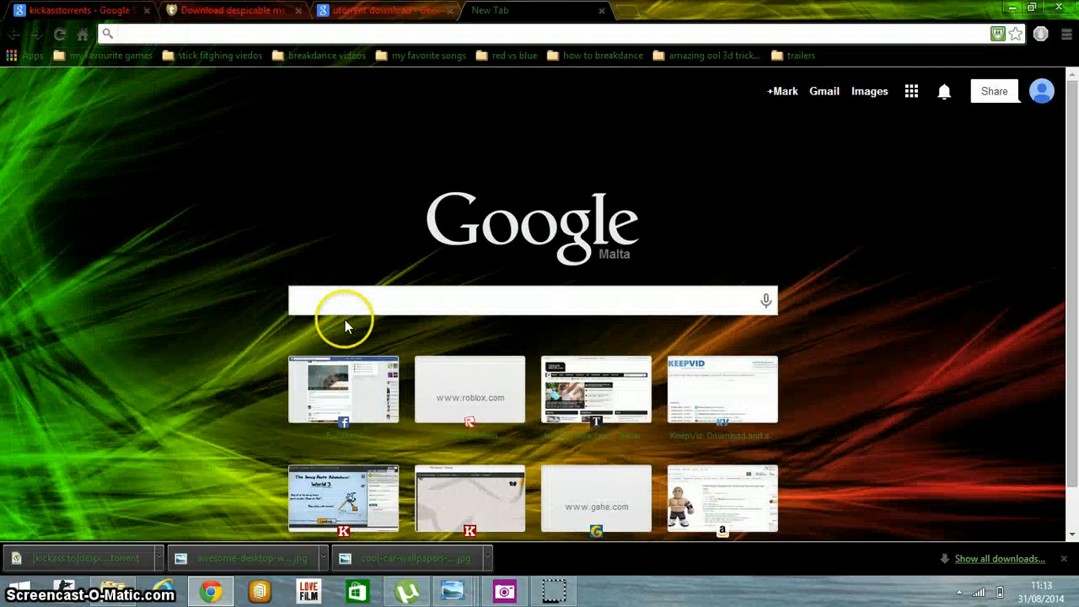
pyautogui.moveTo(351, 189)
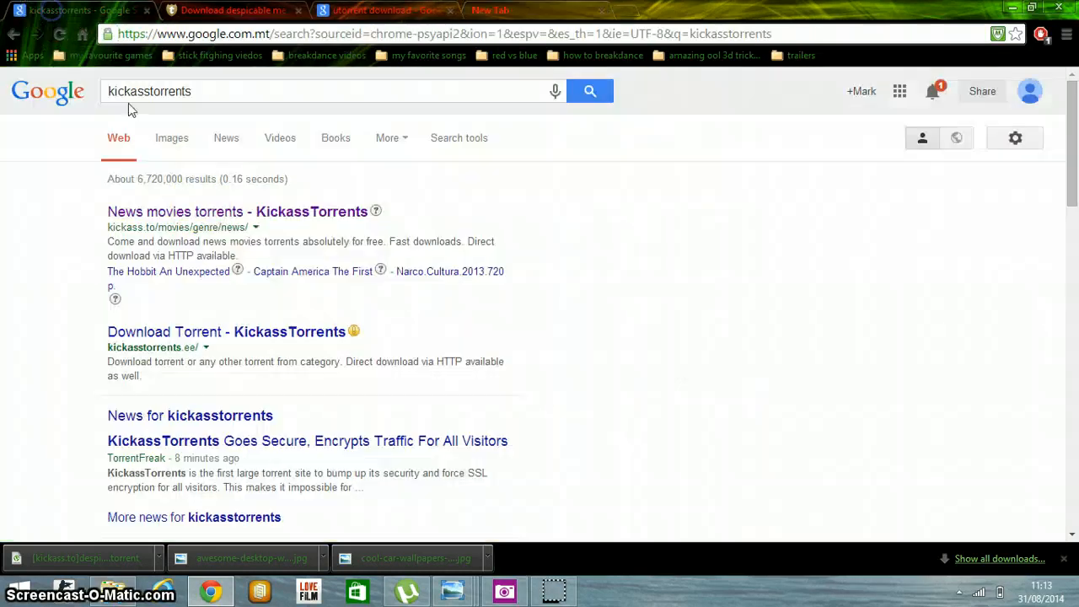
pyautogui.moveTo(302, 150)
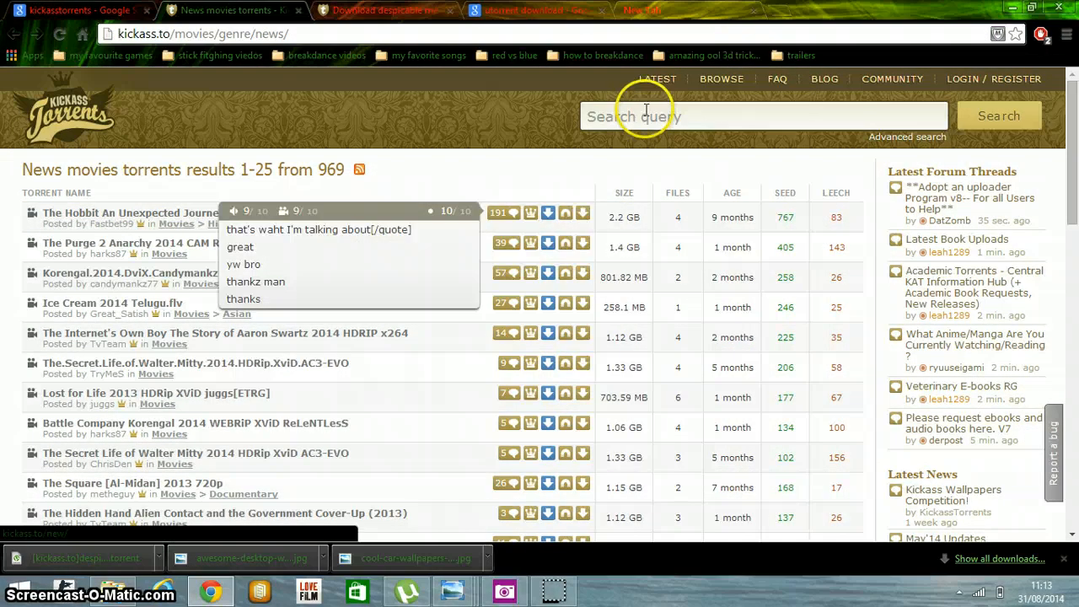
# Step: Search KickassTorrents for 'despi' and choose the 'despicable me 2' suggestion to list its torrents
pyautogui.click(644, 115)
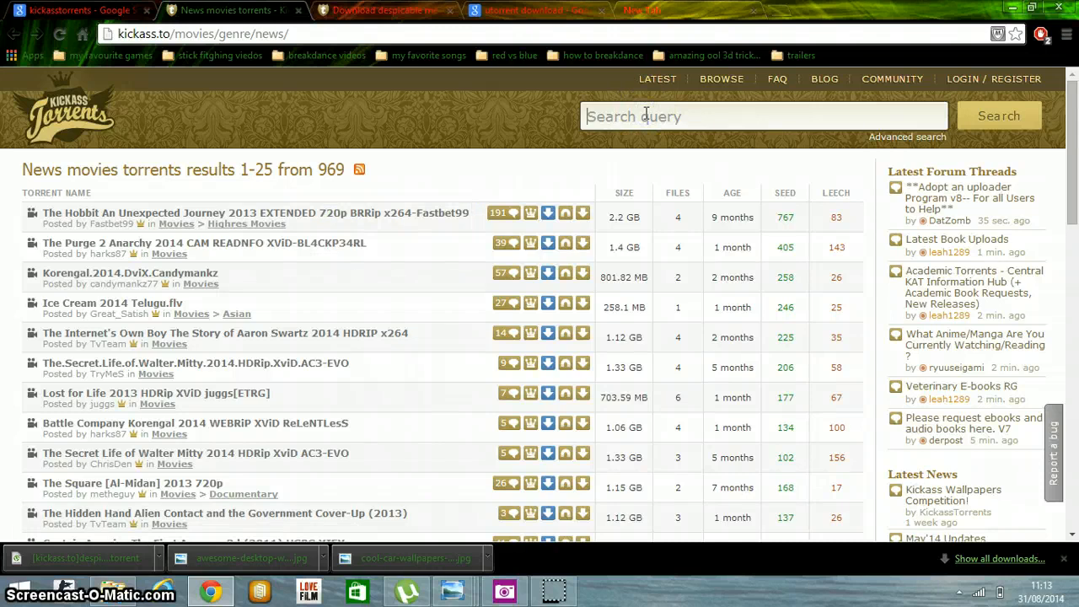
pyautogui.write('des')
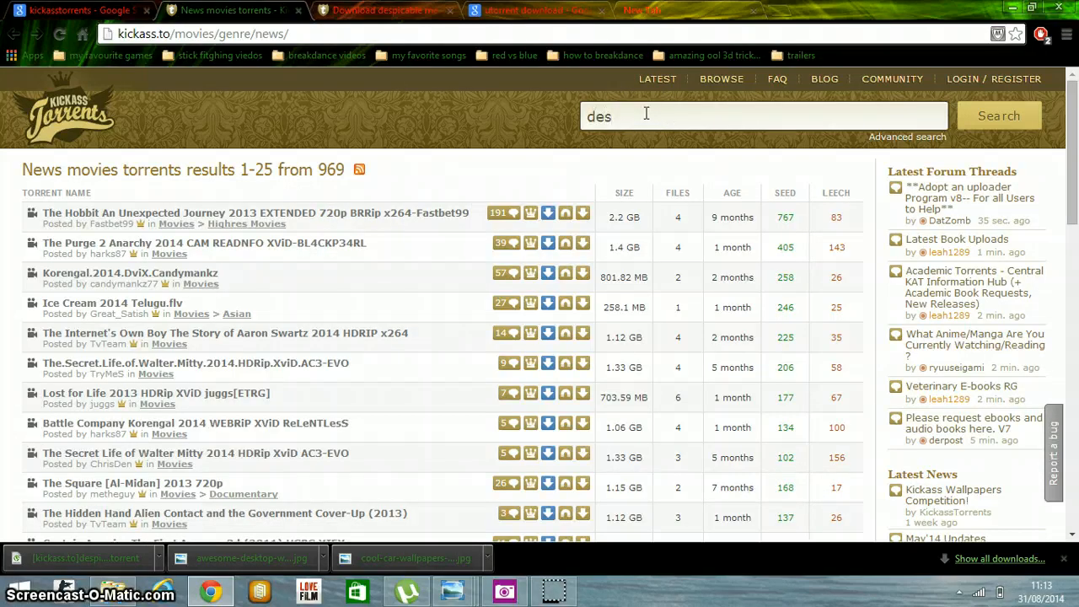
pyautogui.write('pi')
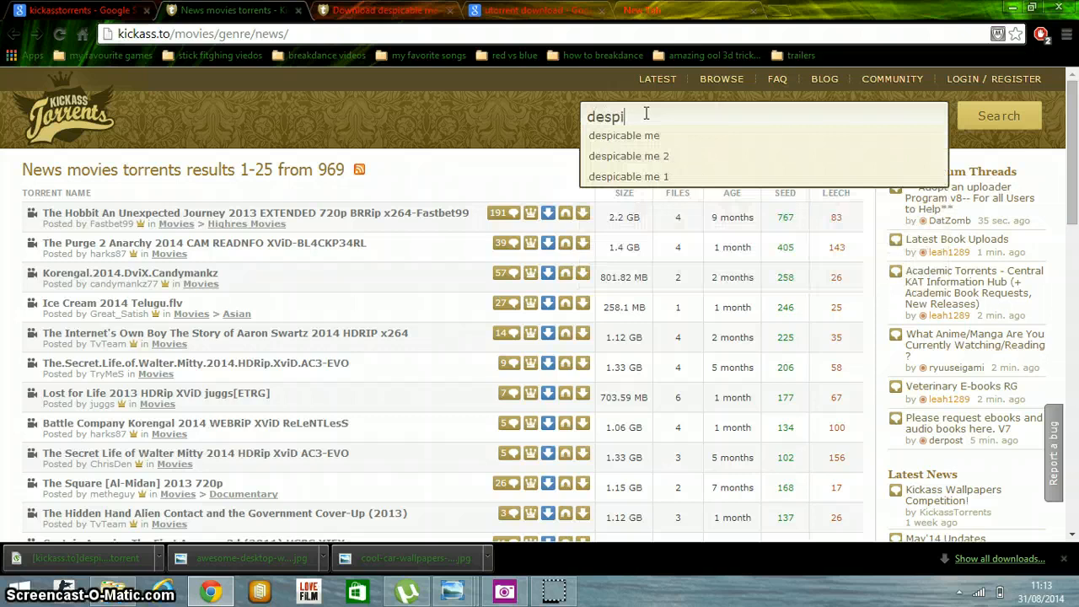
pyautogui.click(627, 155)
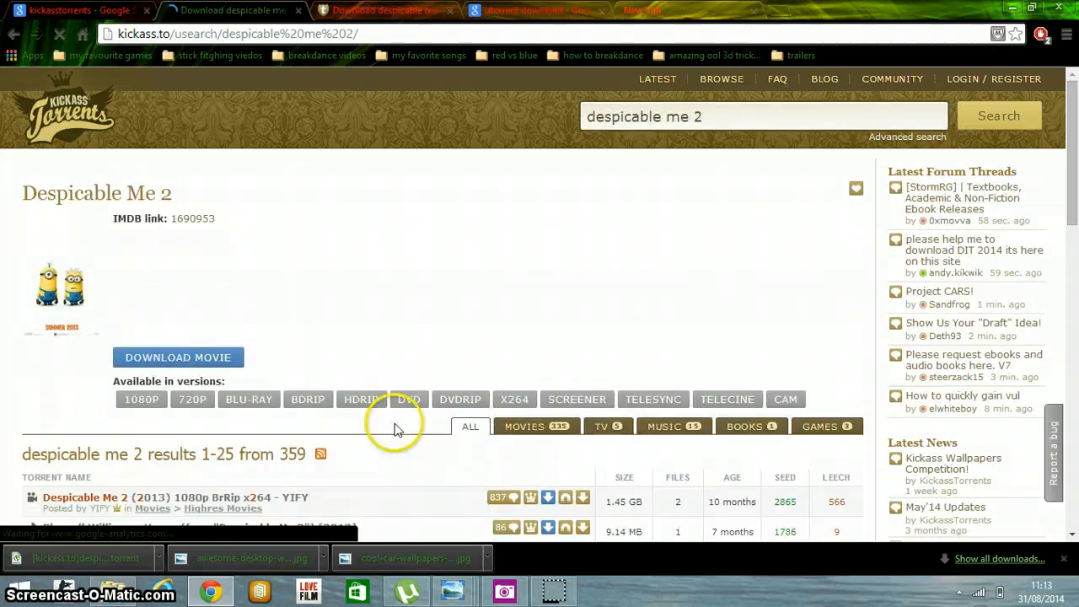
pyautogui.scroll(-3)
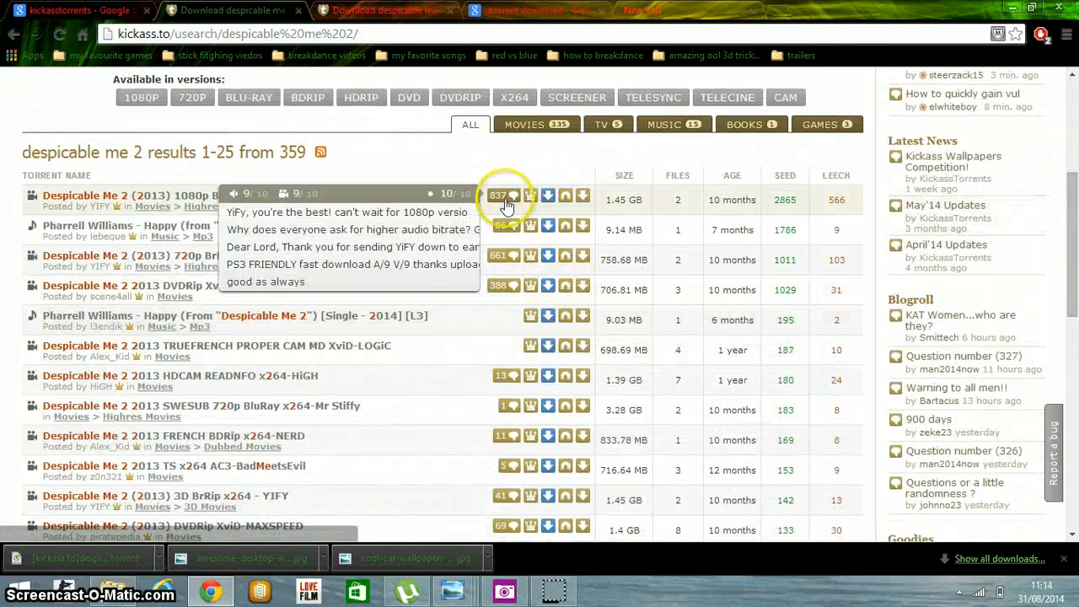
# Step: Download the 1080p YIFY Despicable Me 2 torrent file and bring up µTorrent
pyautogui.click(502, 226)
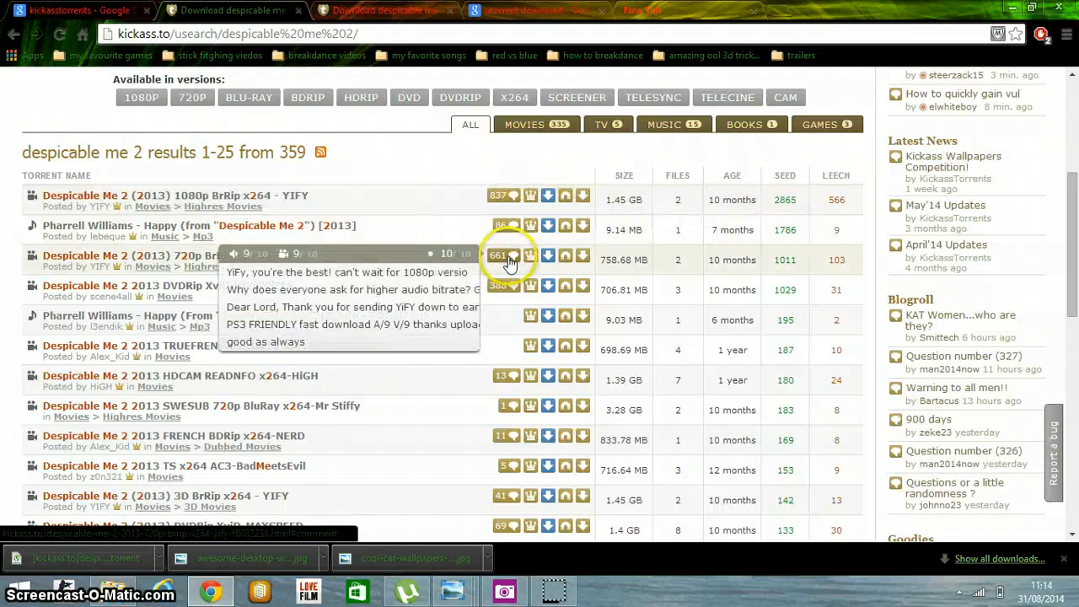
pyautogui.moveTo(584, 199)
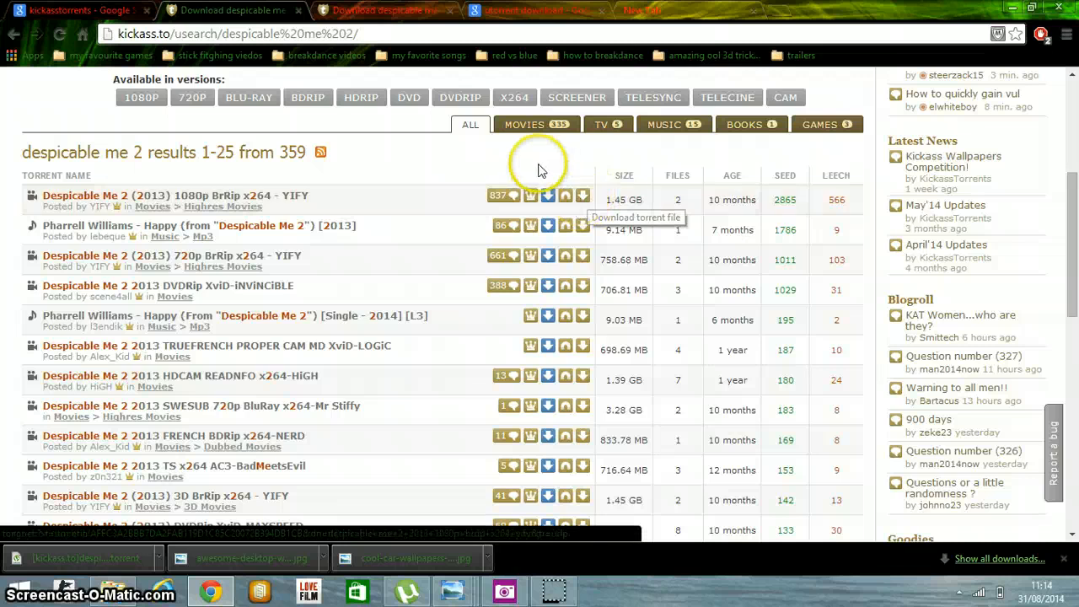
pyautogui.moveTo(287, 184)
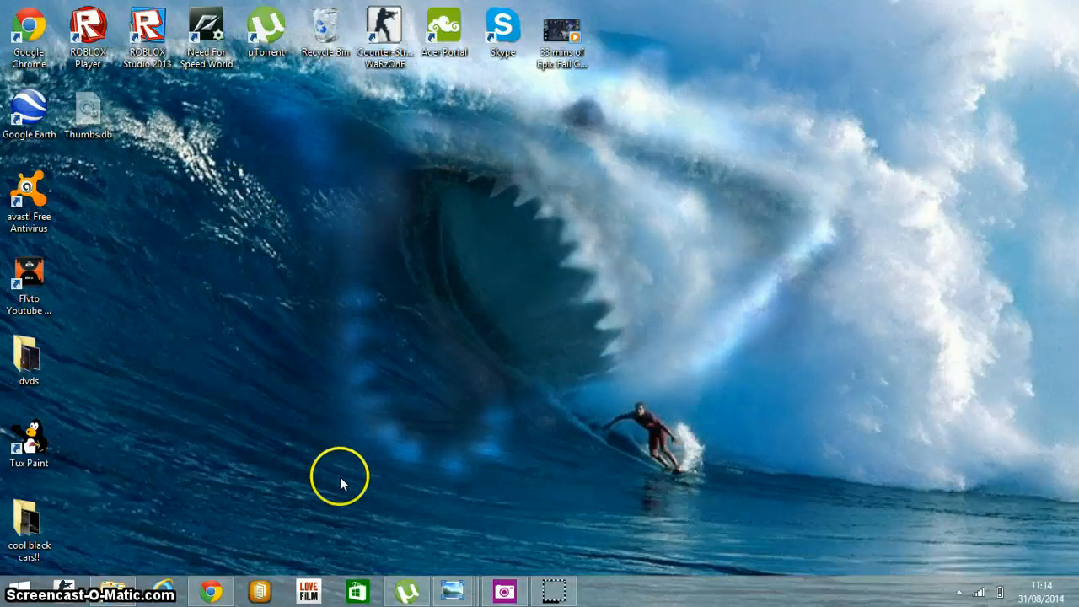
pyautogui.moveTo(412, 516)
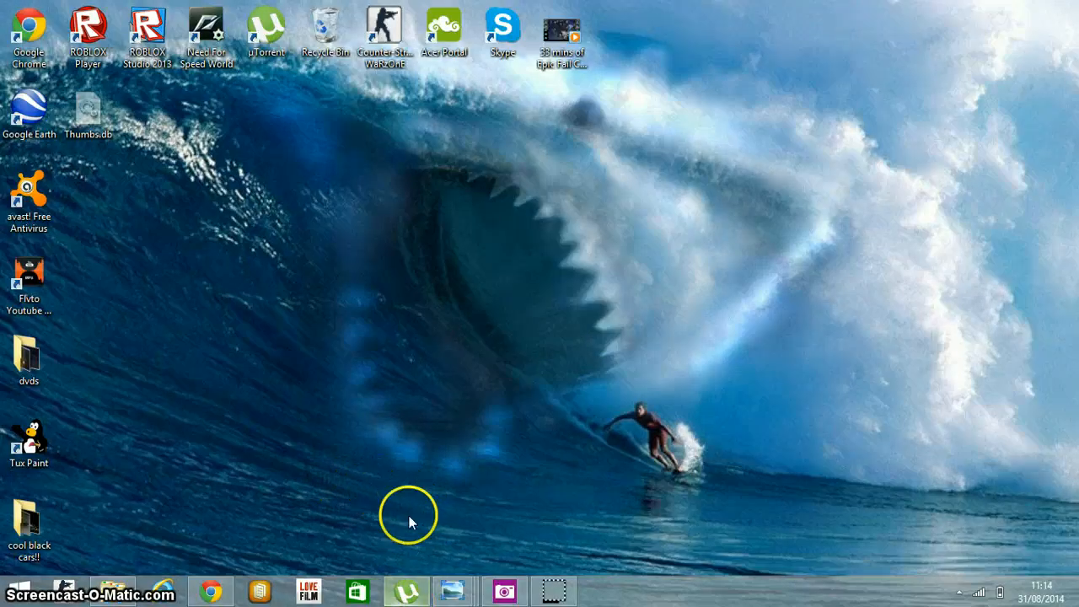
pyautogui.click(405, 590)
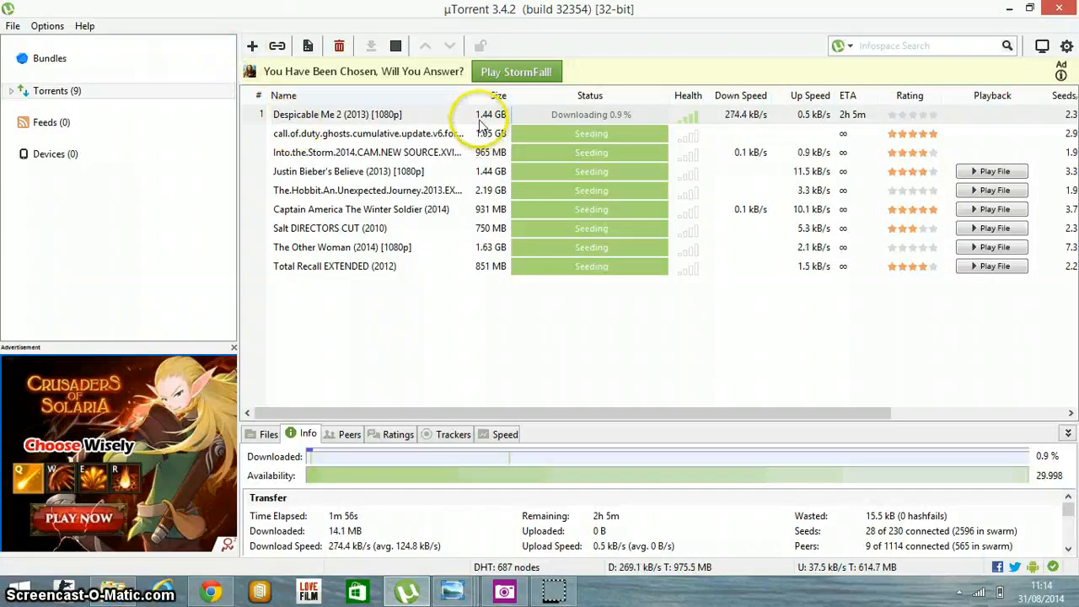
# Step: Resize µTorrent, check the Despicable Me 2 (2013) [1080p] row's progress, then minimize to the desktop
pyautogui.click(1029, 10)
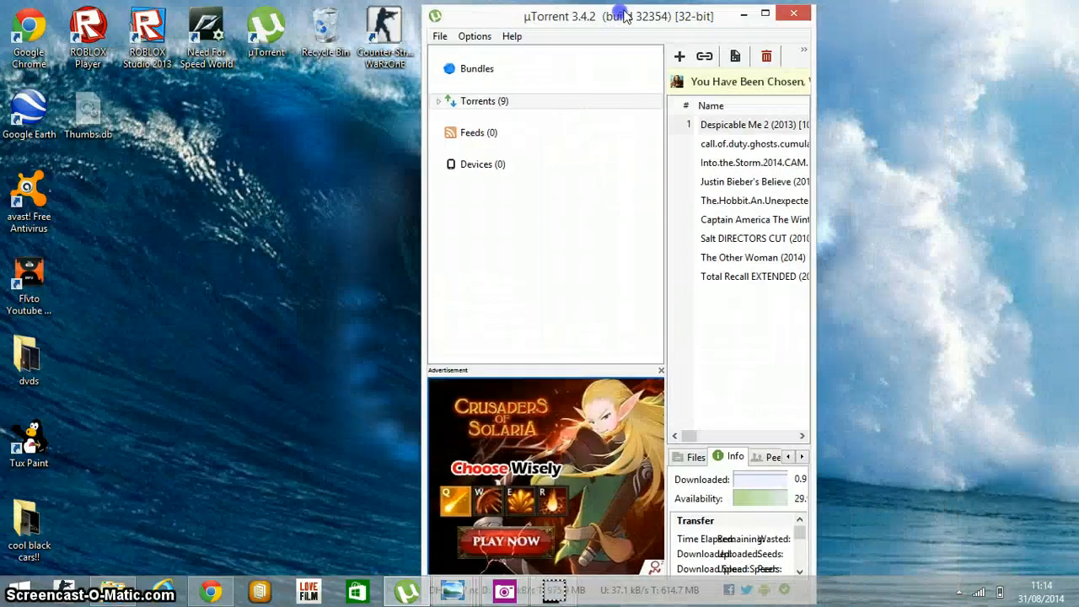
pyautogui.click(765, 14)
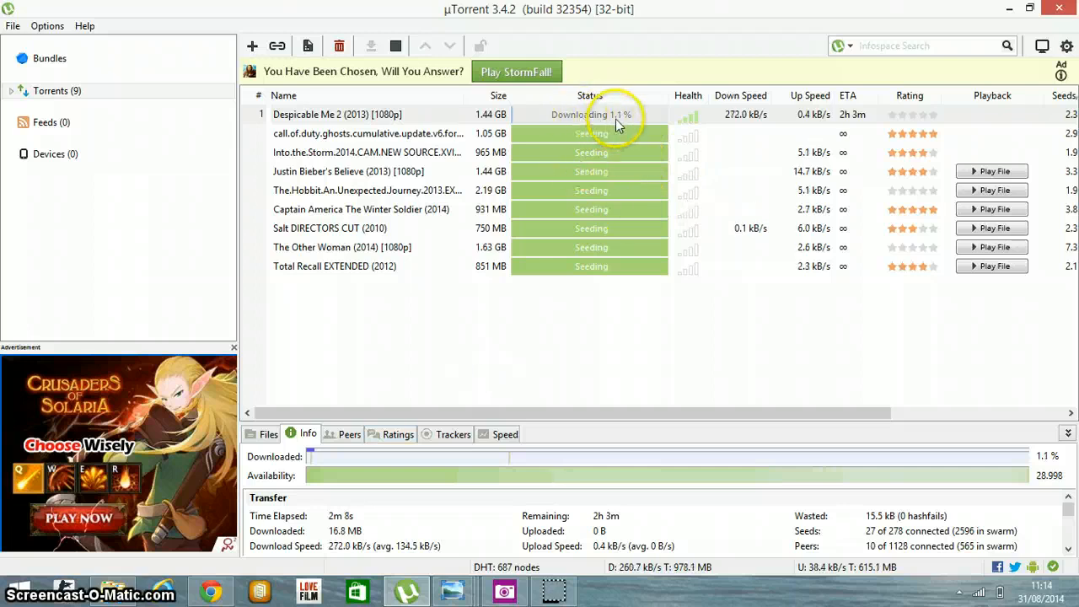
pyautogui.click(634, 324)
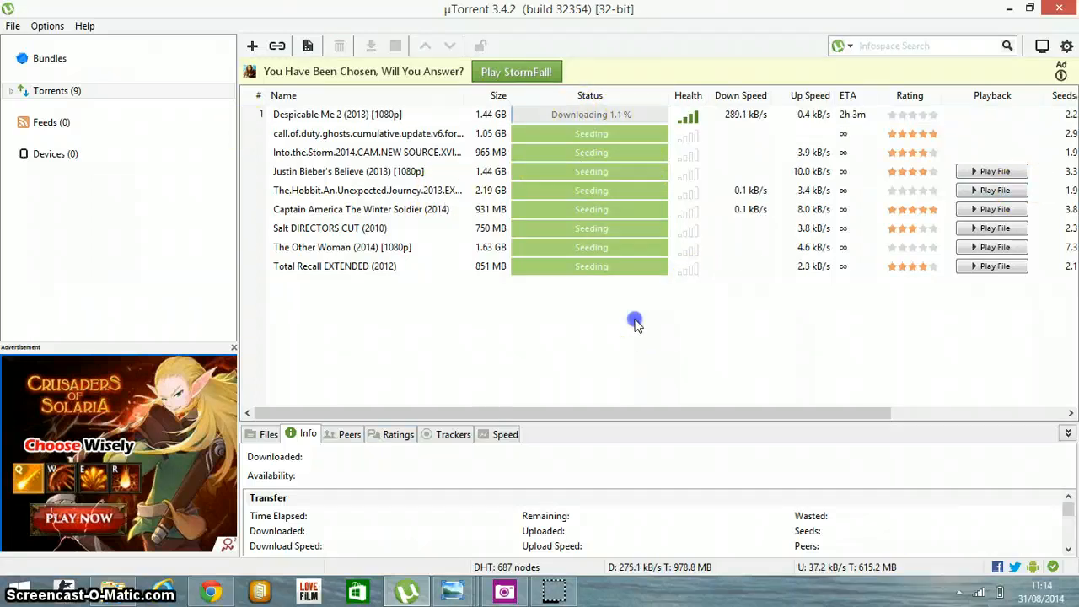
pyautogui.click(337, 115)
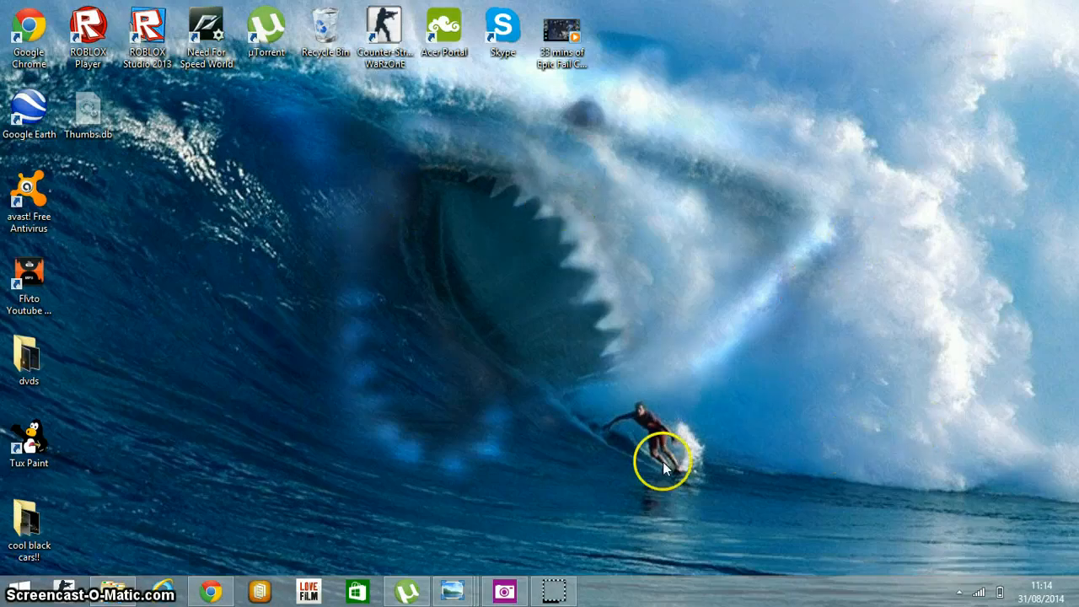
pyautogui.moveTo(391, 379)
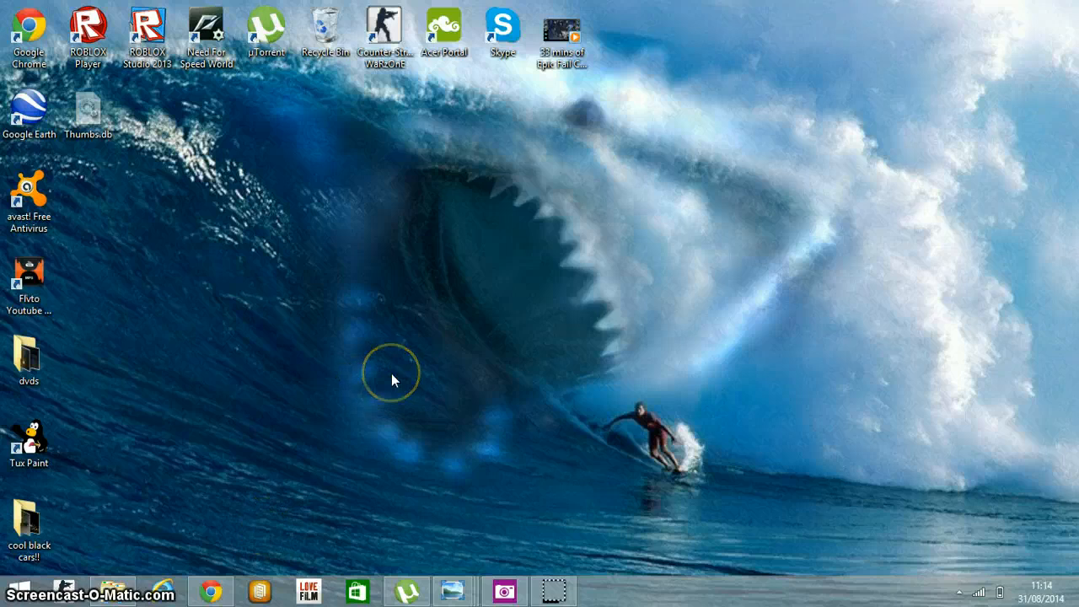
pyautogui.moveTo(581, 515)
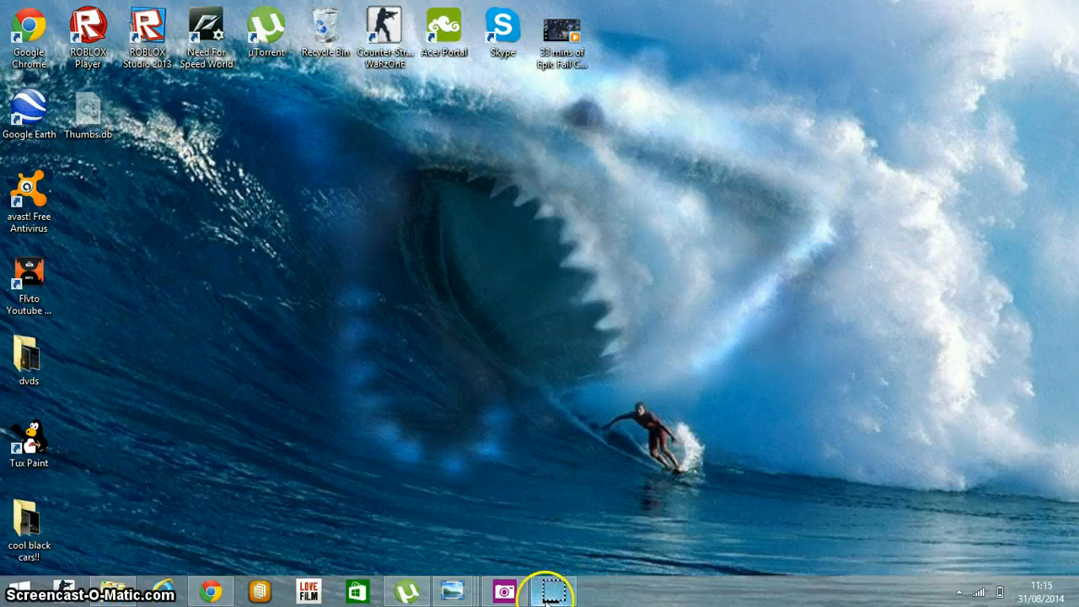
pyautogui.moveTo(641, 437)
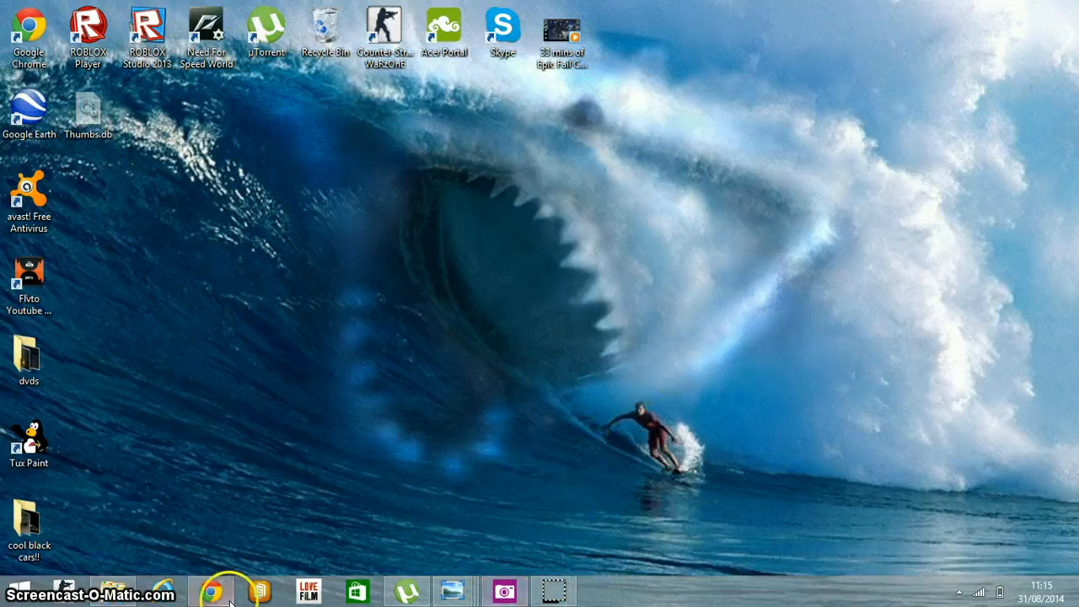
# Step: Bring Chrome back with the KAT results, then switch to the 'utorrent download' Google search tab
pyautogui.click(213, 591)
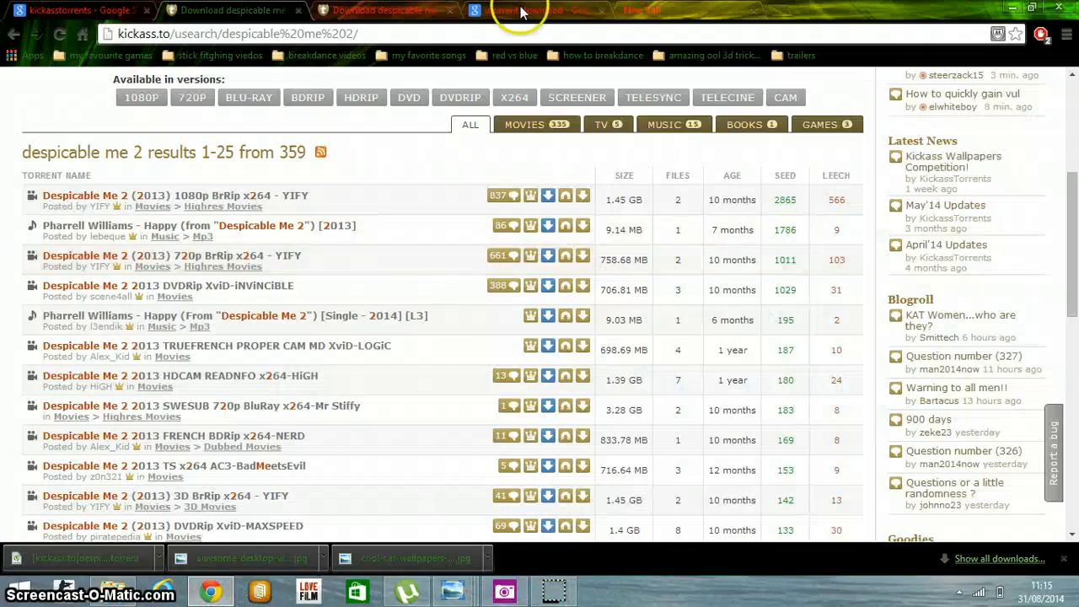
pyautogui.scroll(-3)
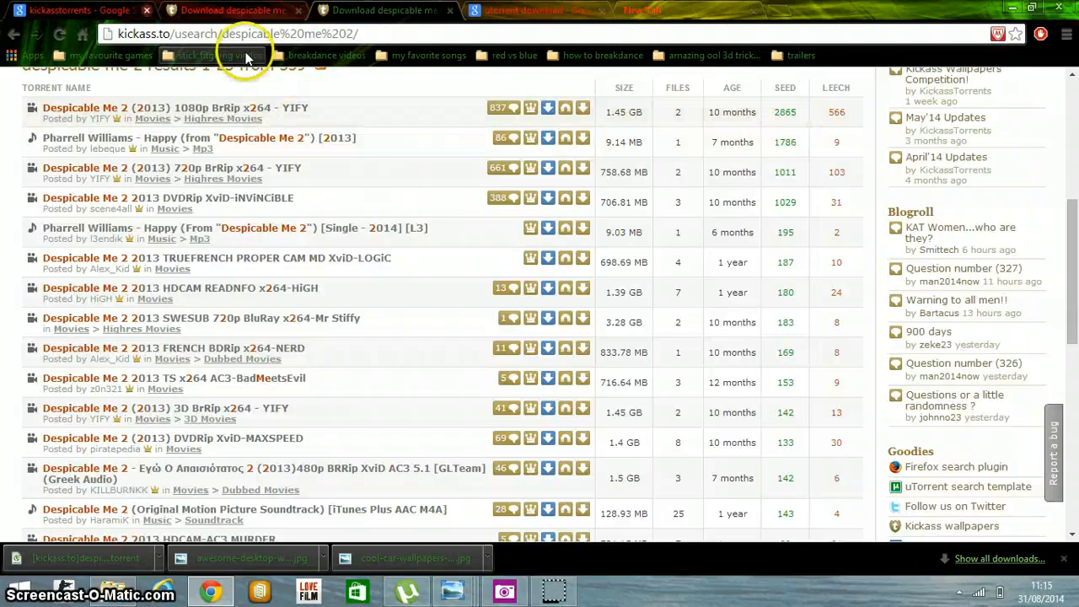
pyautogui.click(536, 10)
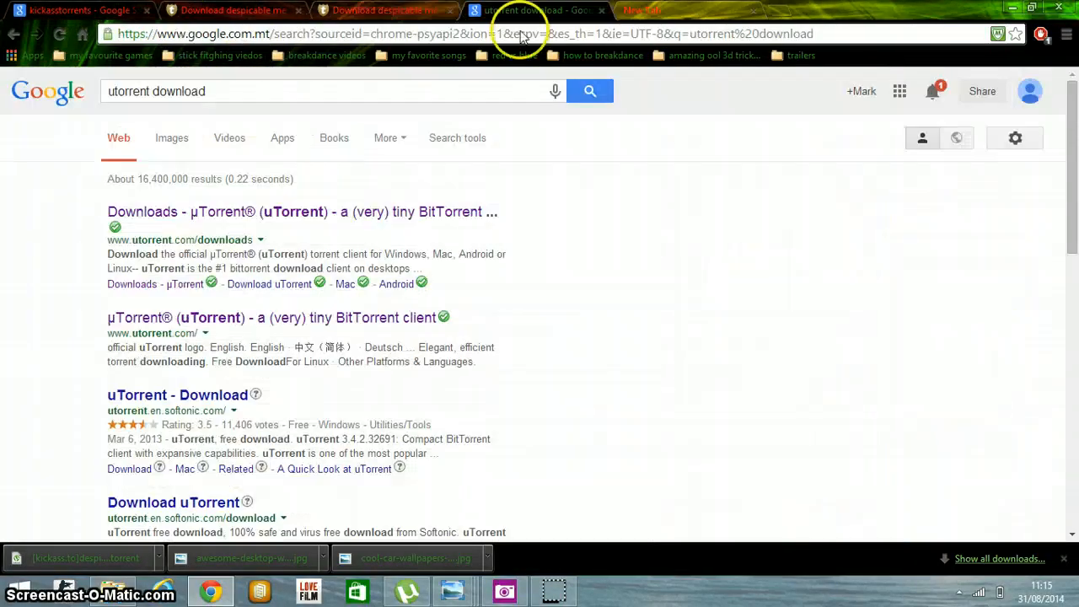
pyautogui.moveTo(475, 199)
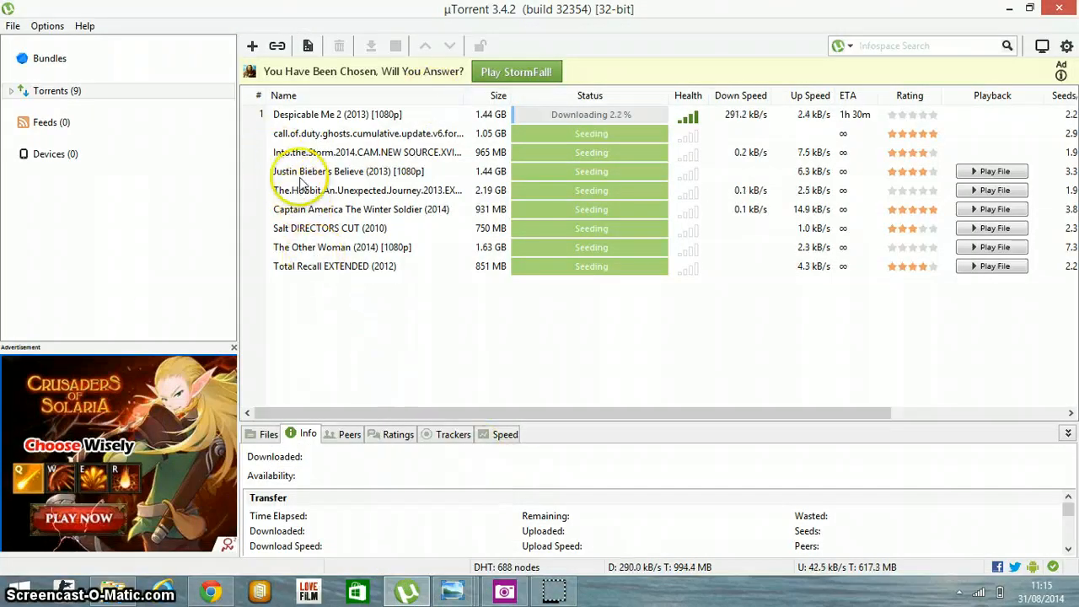
# Step: Minimize µTorrent after checking the download, returning to the utorrent download search in Chrome
pyautogui.click(209, 590)
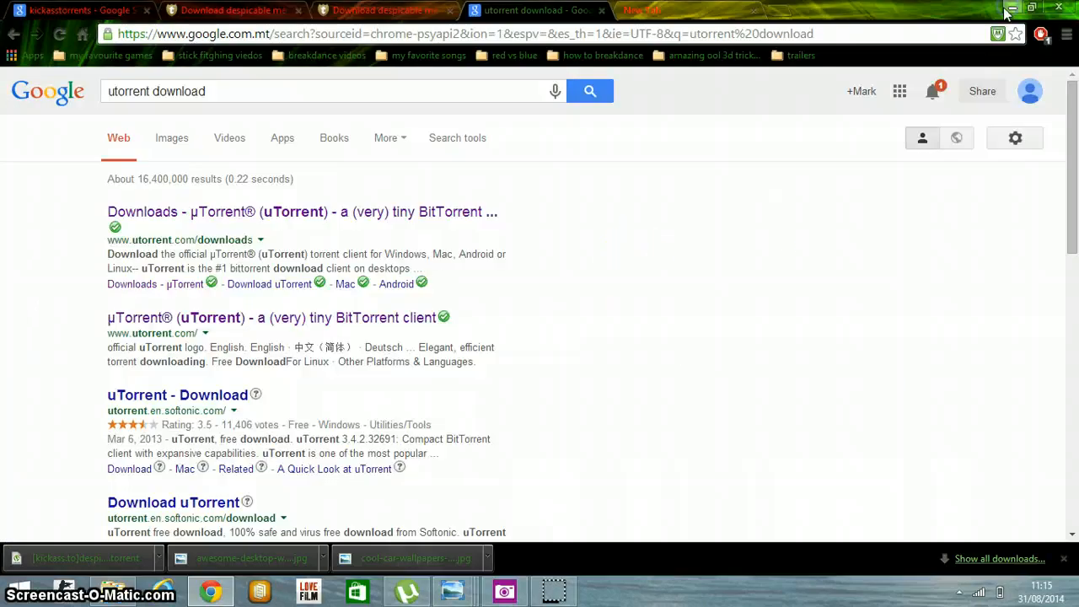